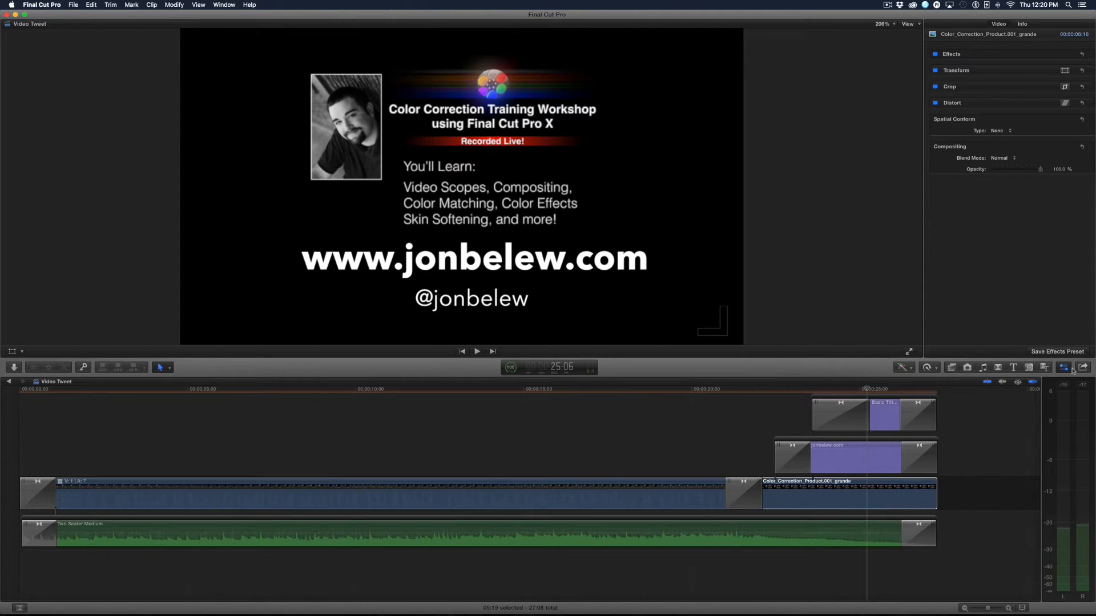
mouse_move(1082, 368)
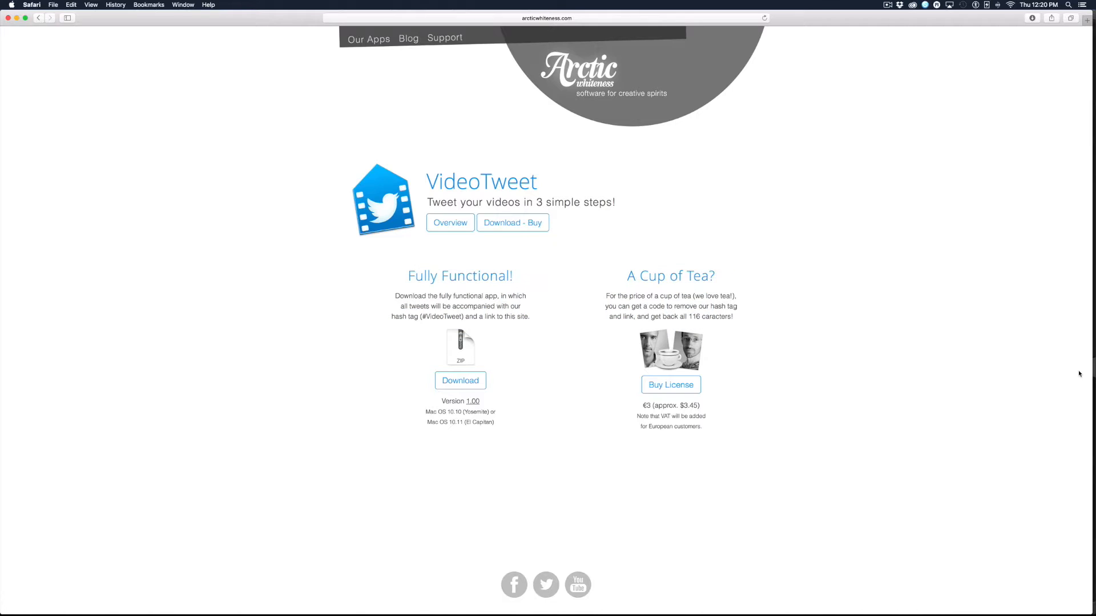
mouse_move(460, 380)
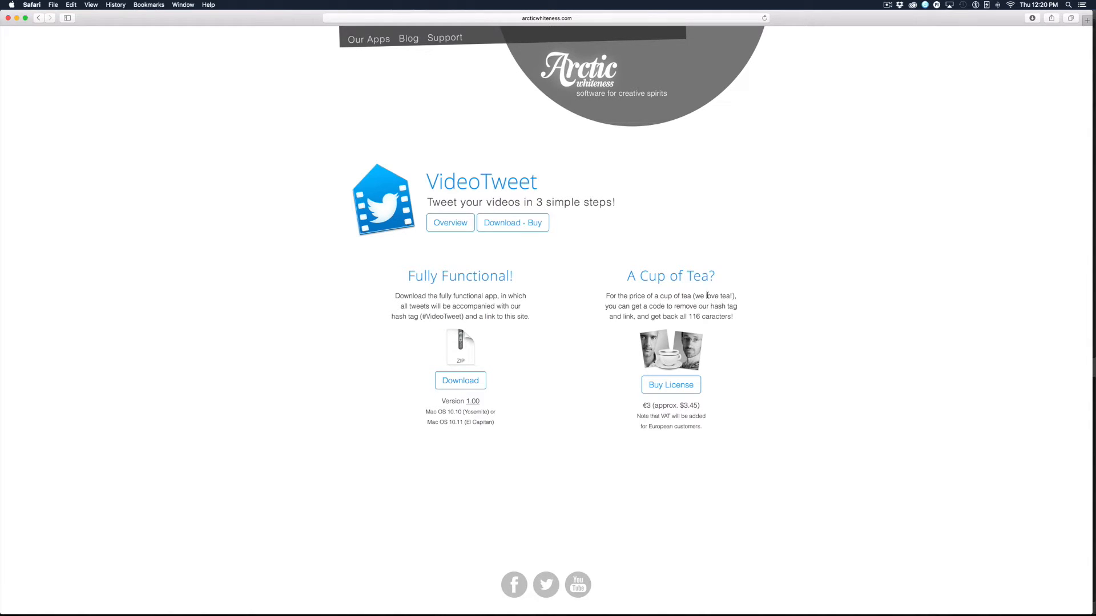
mouse_move(688, 306)
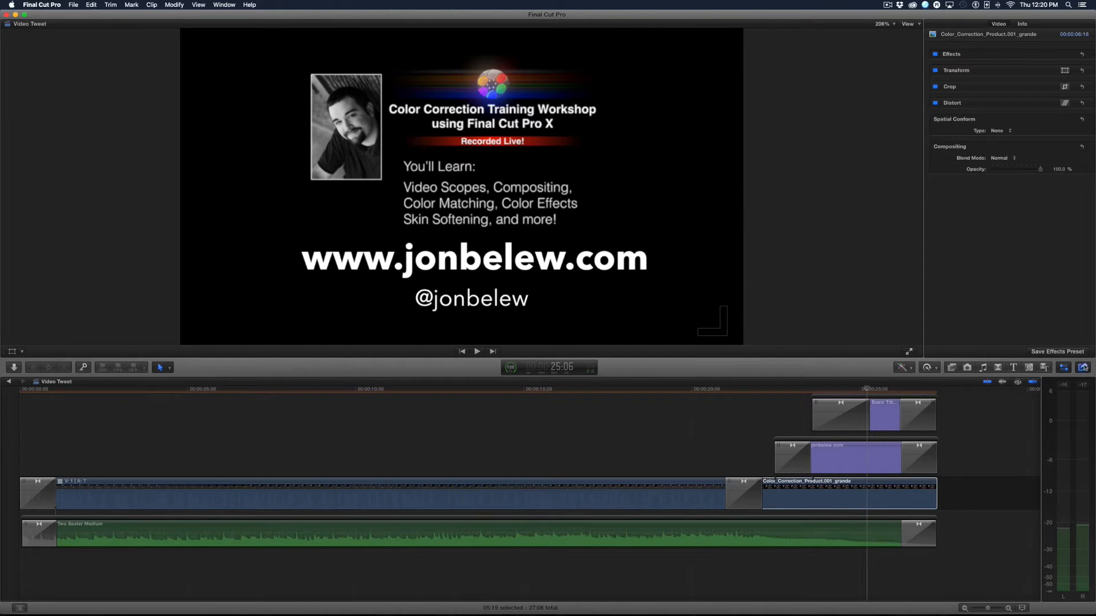
Step: Export the Video Tweet project to the VideoTweet destination at 1280×720 MPEG-4
click(1084, 367)
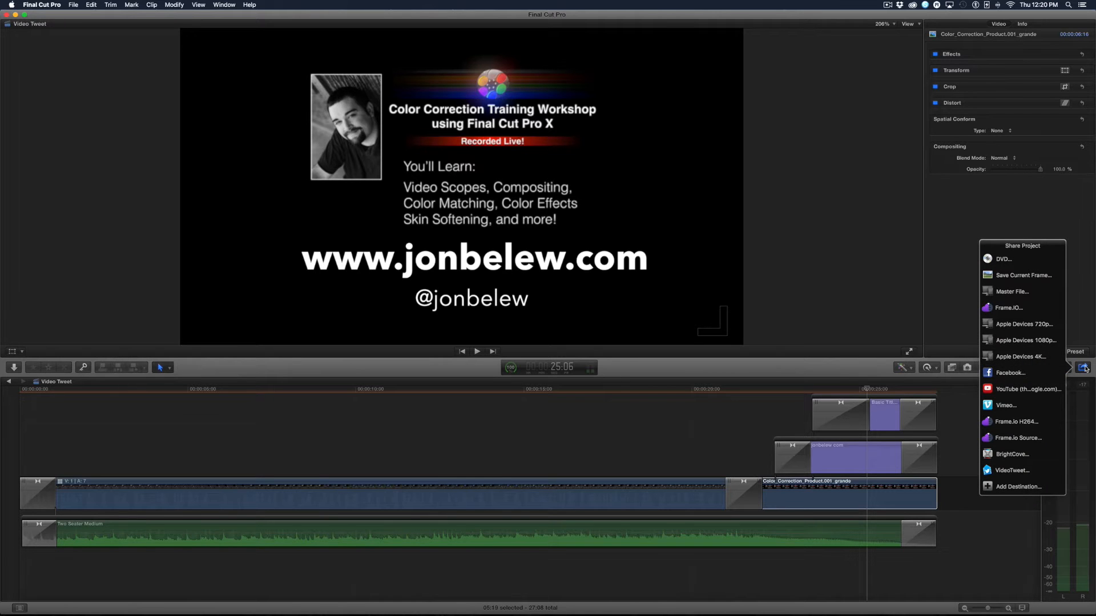
mouse_move(1038, 471)
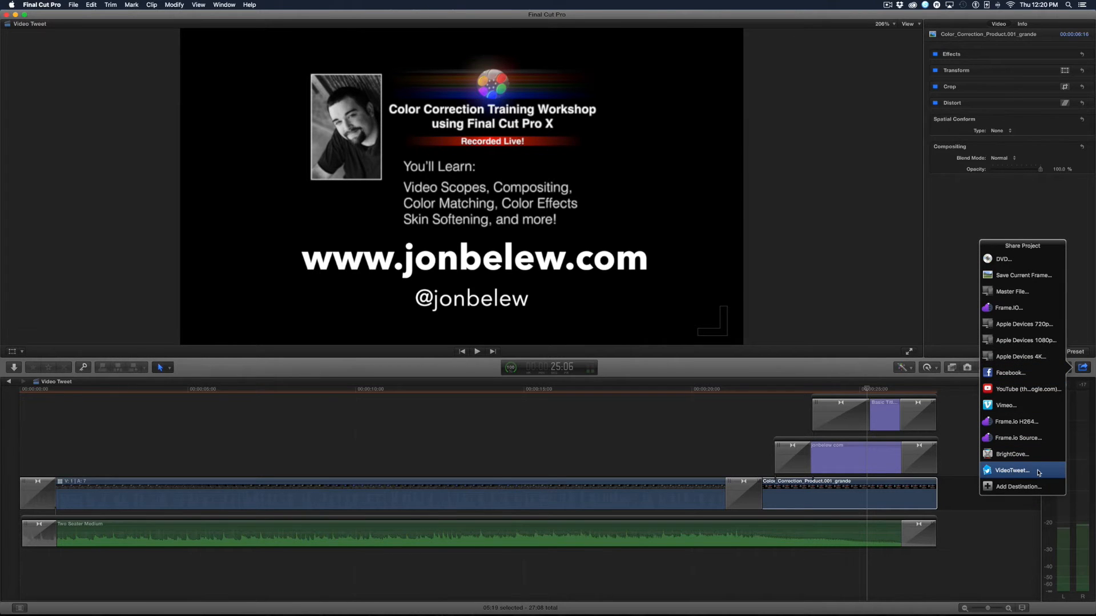
click(1012, 470)
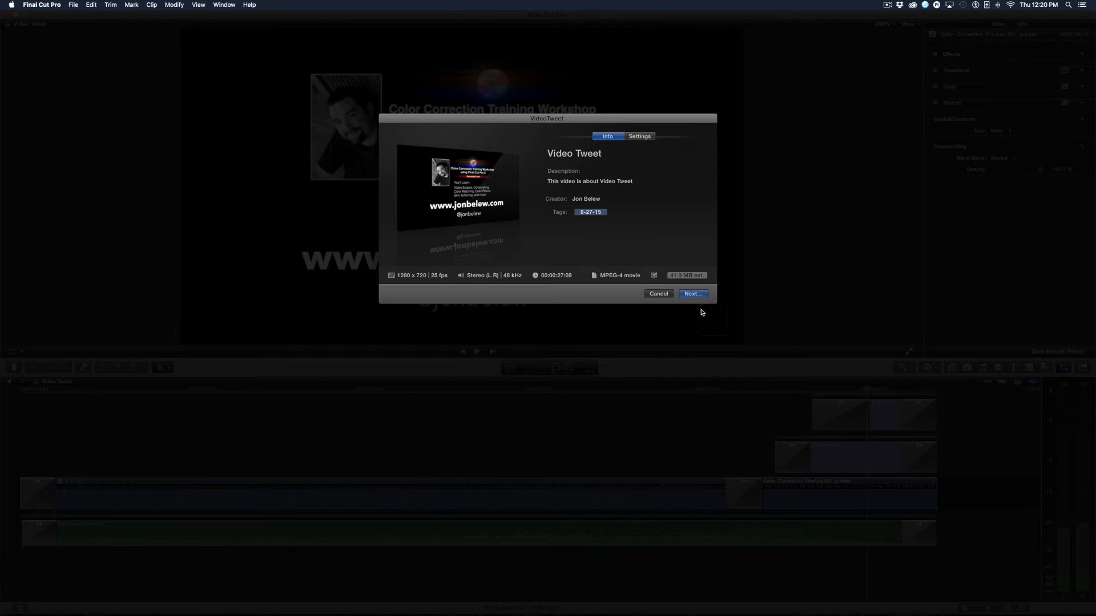
click(657, 293)
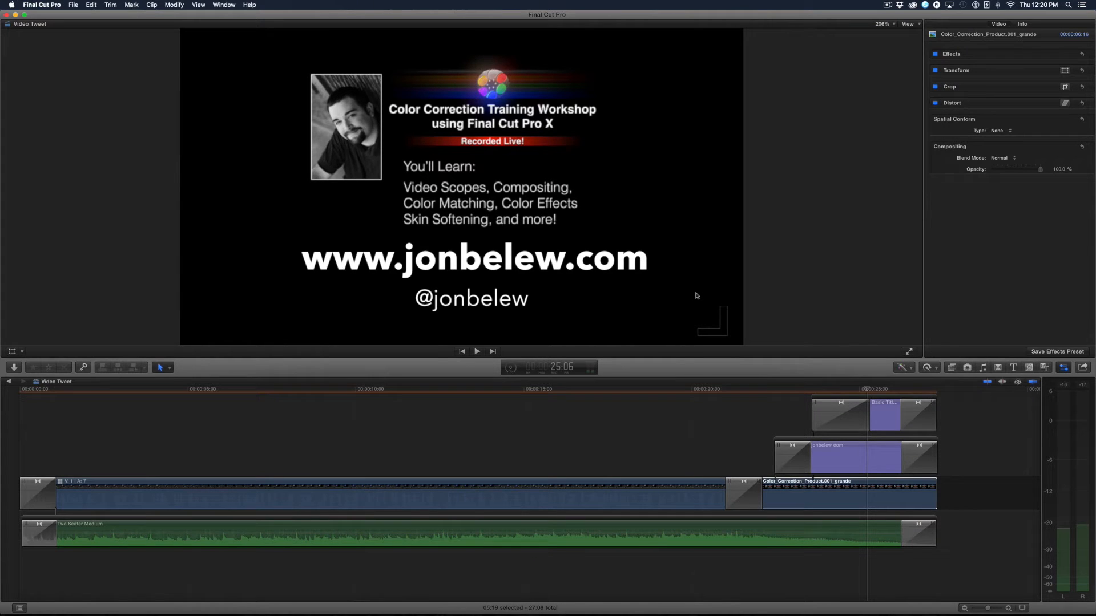
mouse_move(498, 371)
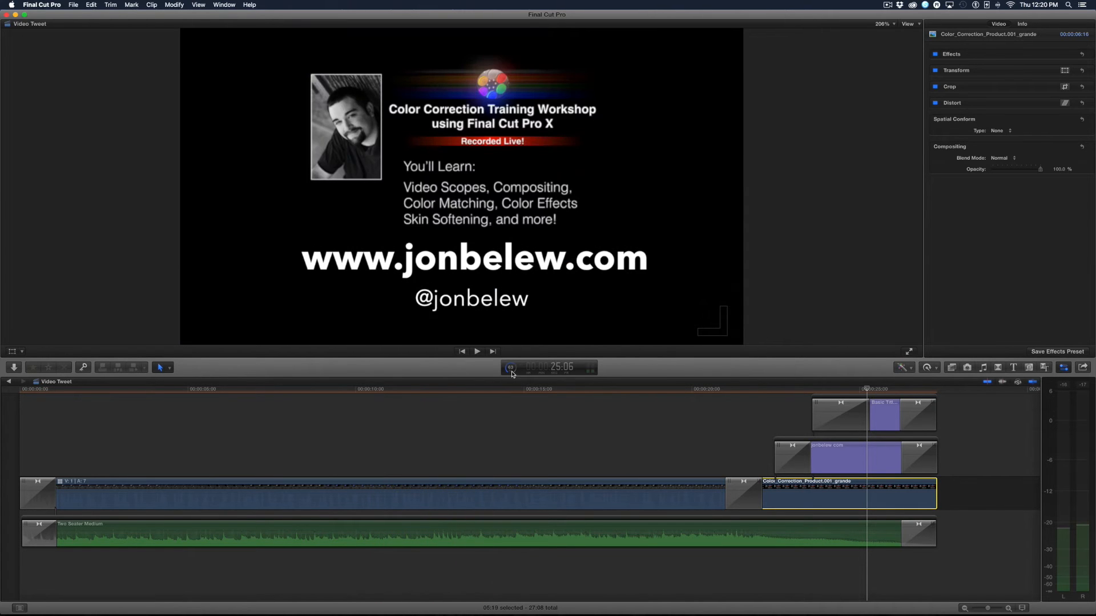
mouse_move(510, 367)
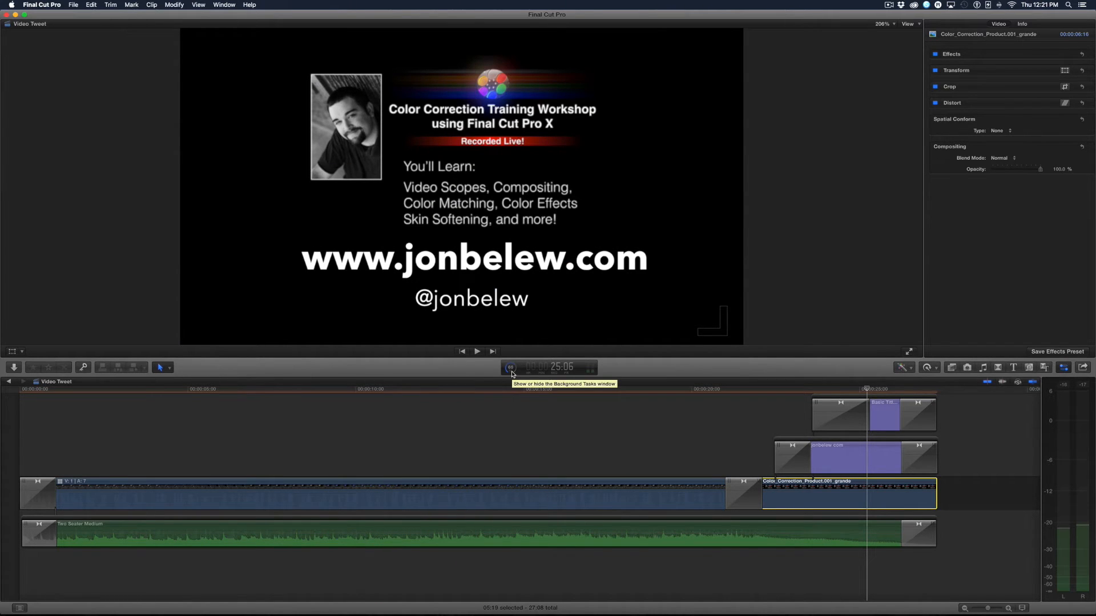
Step: Preview the exported clip in VideoTweet and set the end of the portion to tweet
click(510, 367)
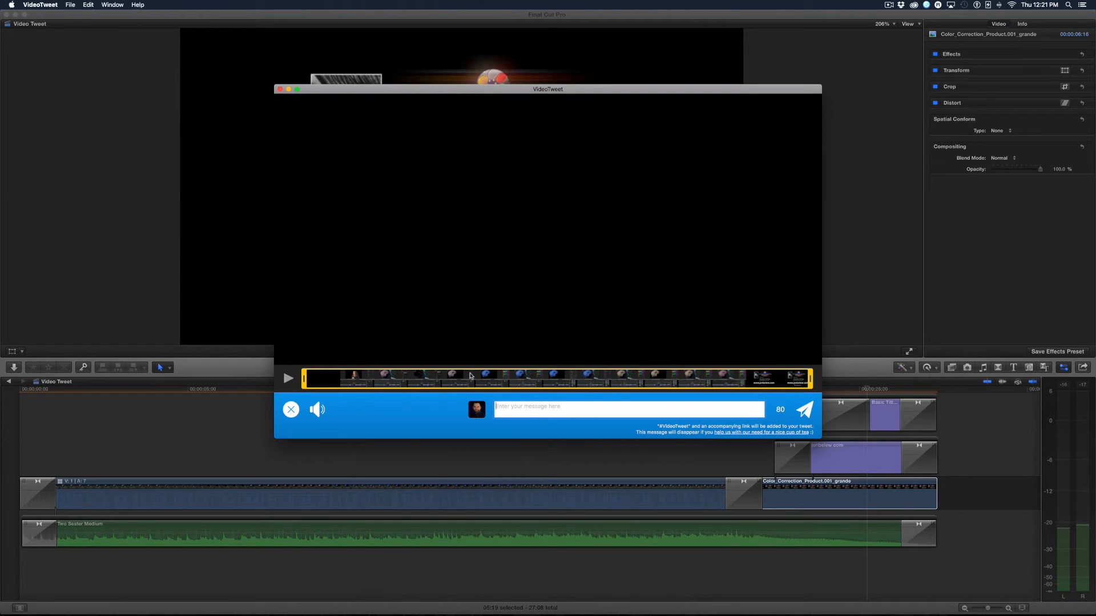
click(803, 410)
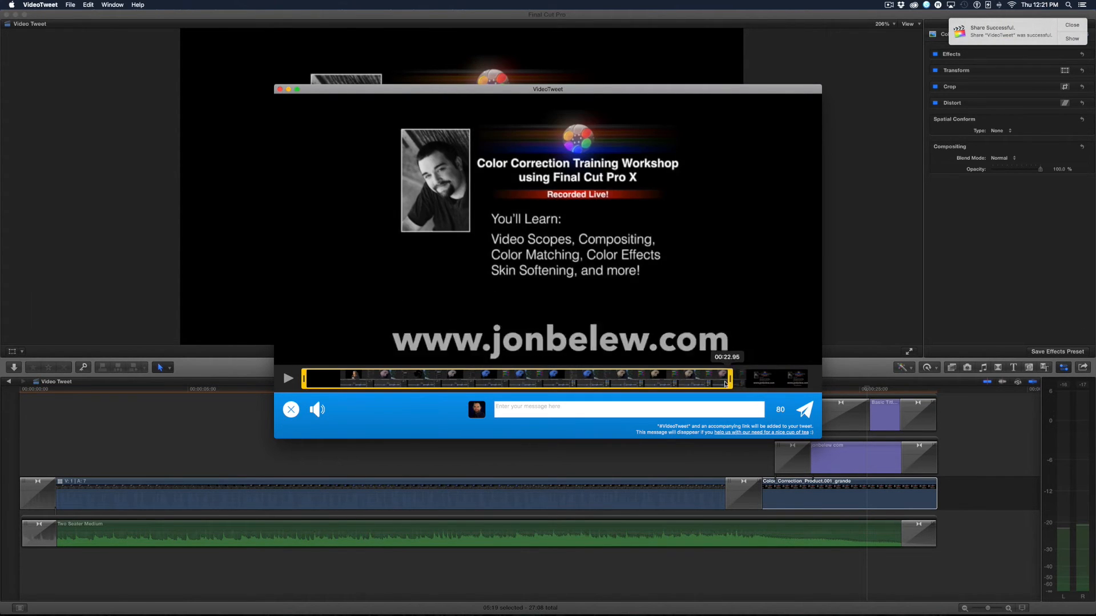
drag(725, 378, 825, 378)
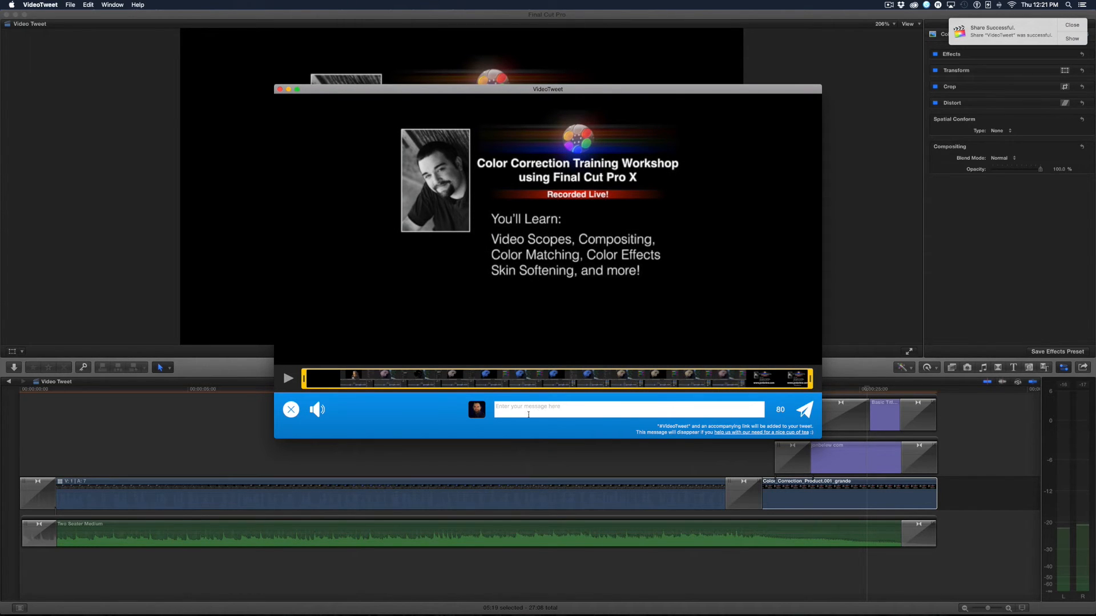
Step: Write the tweet message "Check out my color correction workshop at jonbelew.com!"
click(627, 408)
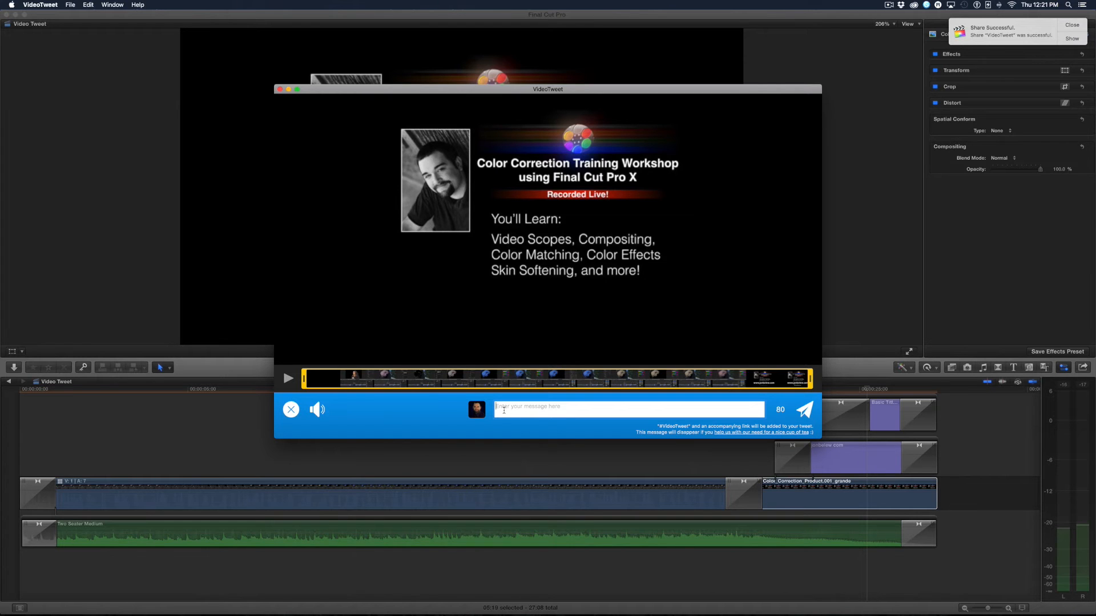
text(Check out)
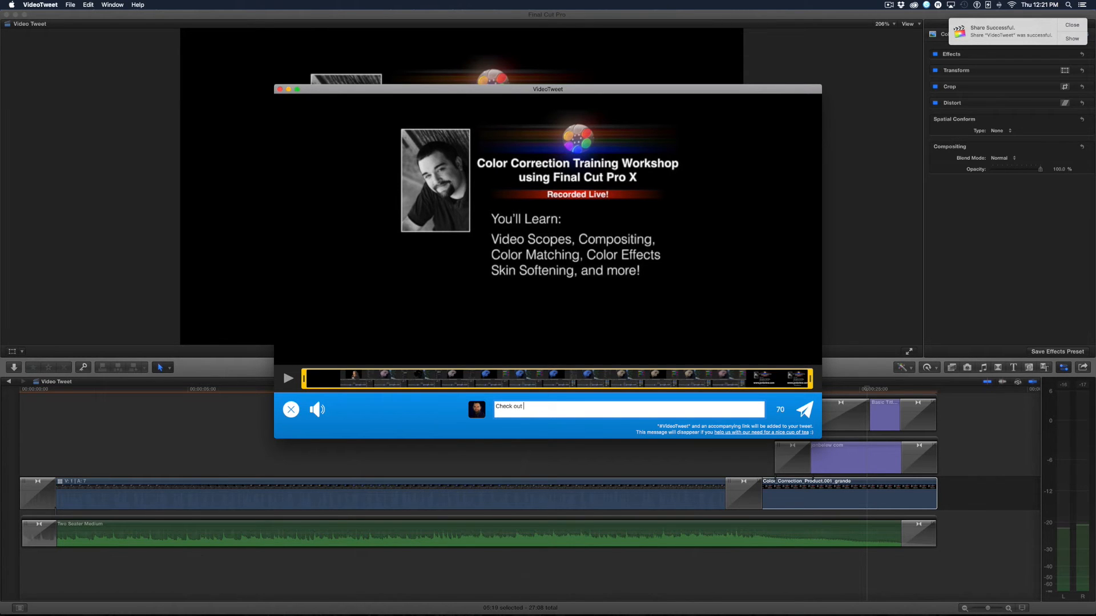
text(my workshop at jonbelew)
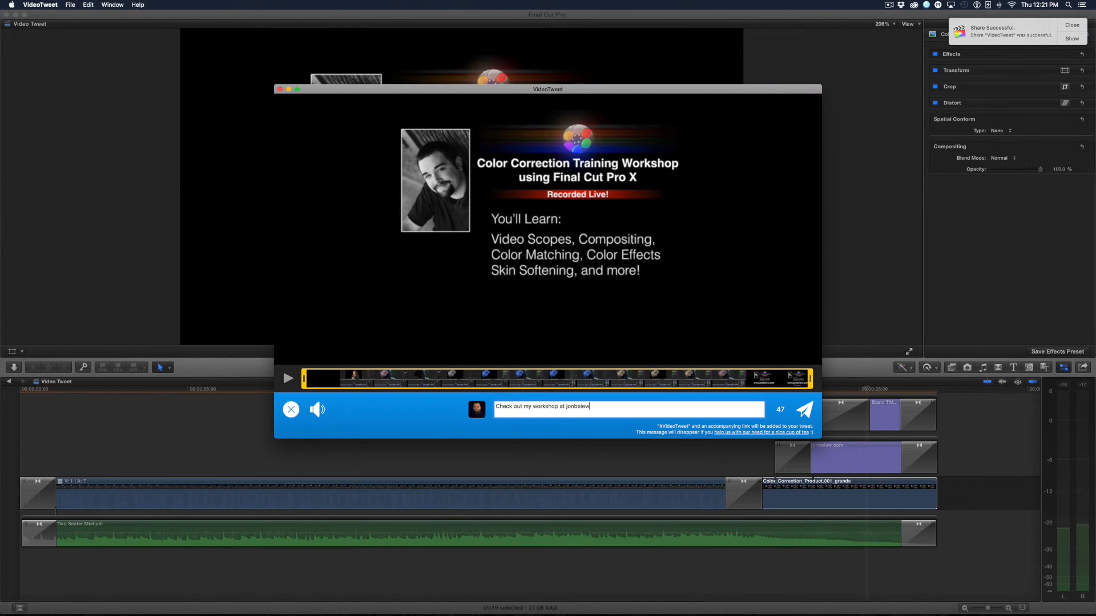
text(.com!)
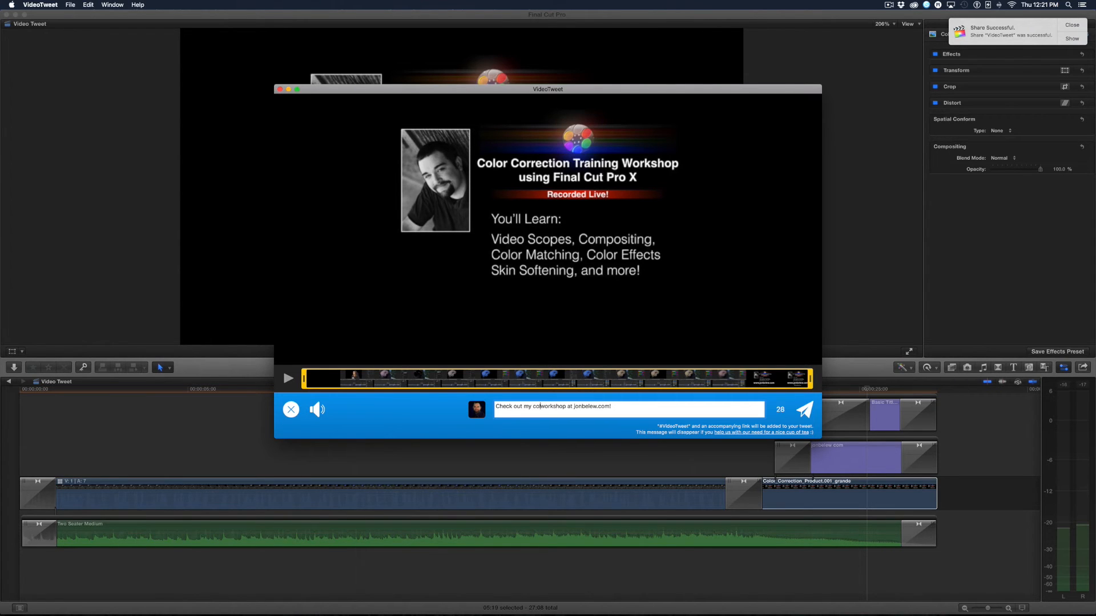
text(color correction)
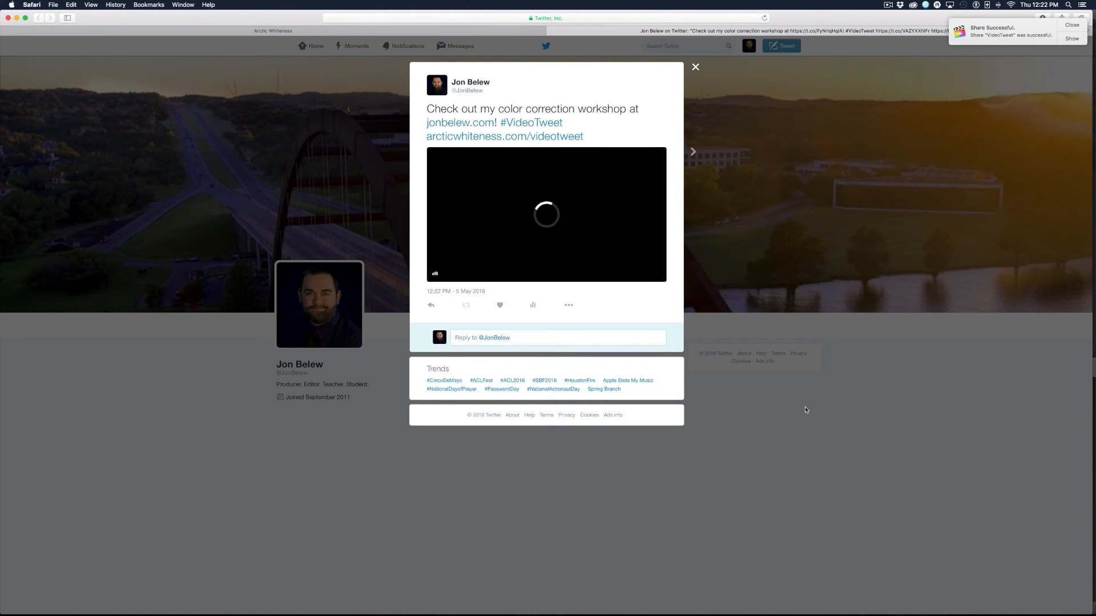
Step: Close the expanded color correction workshop tweet on the Twitter profile page
click(545, 215)
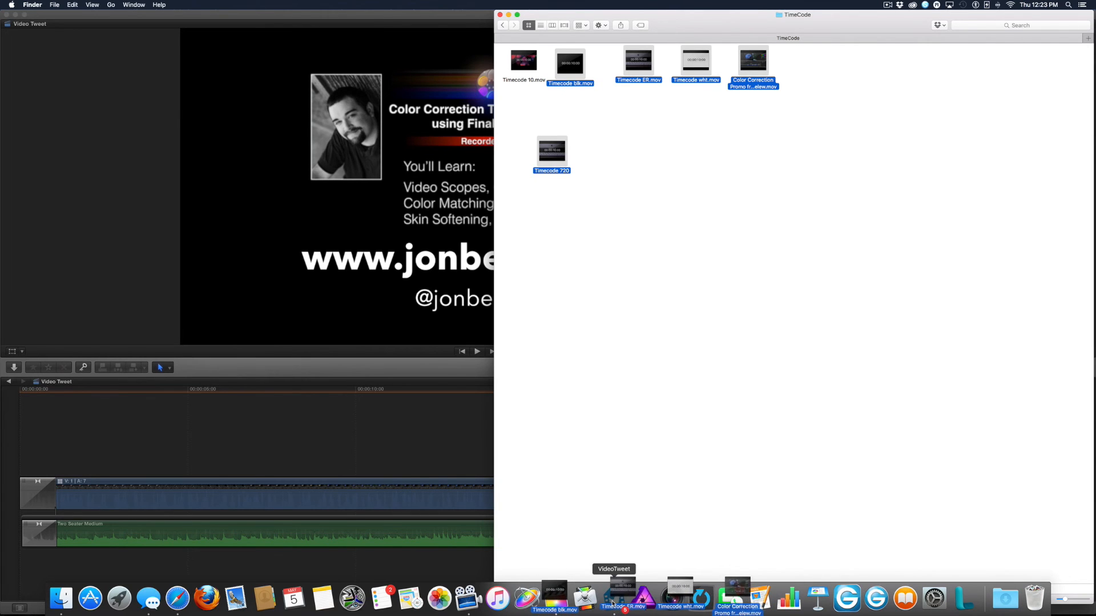
Step: Open the five selected TimeCode folder movies in VideoTweet from the Dock
click(584, 599)
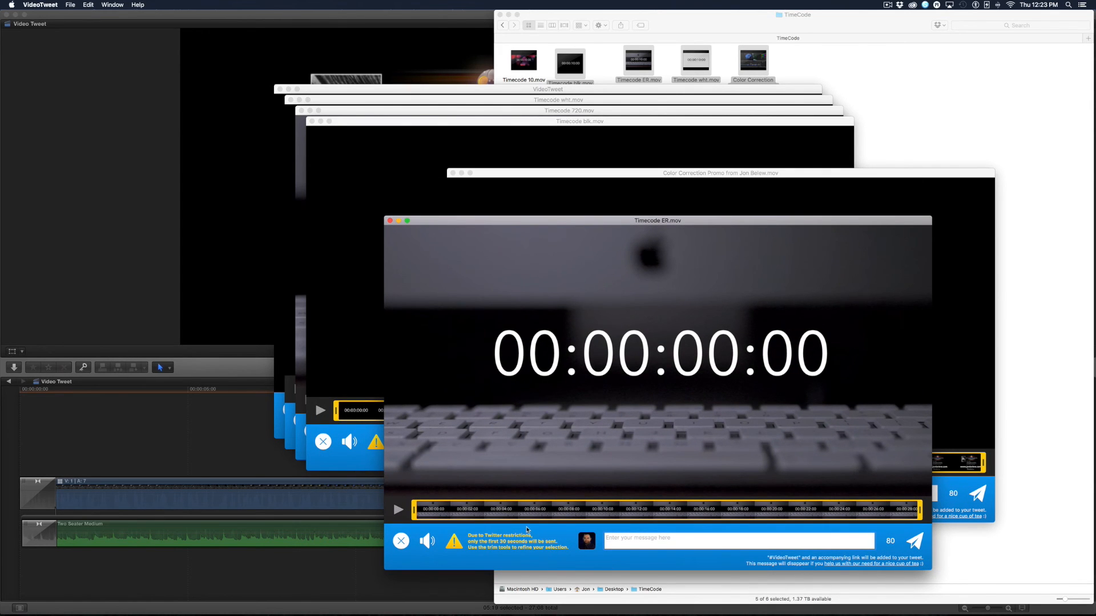
mouse_move(499, 535)
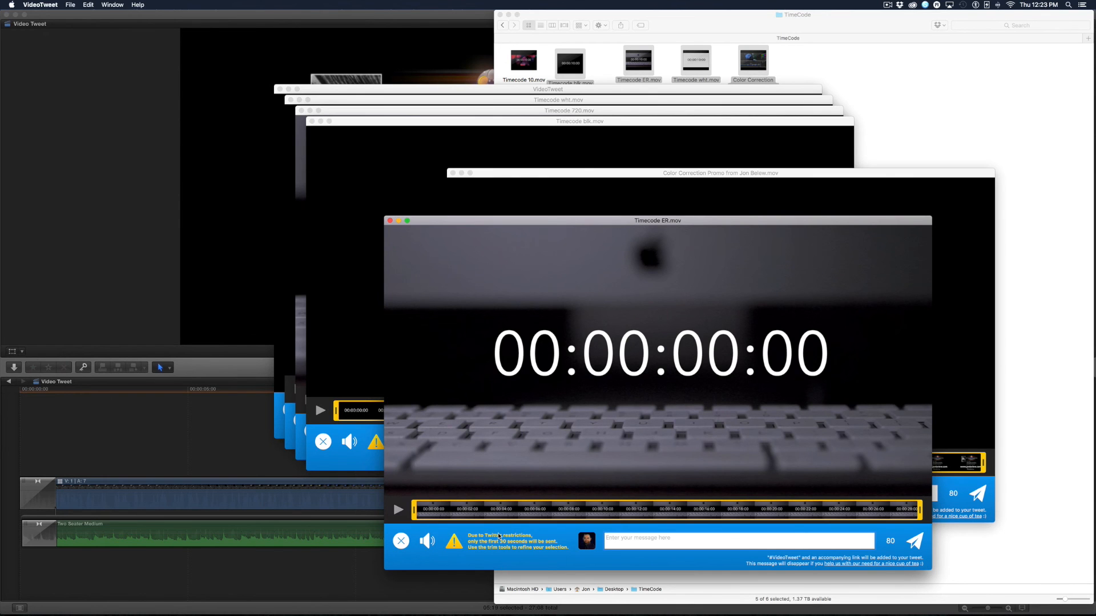